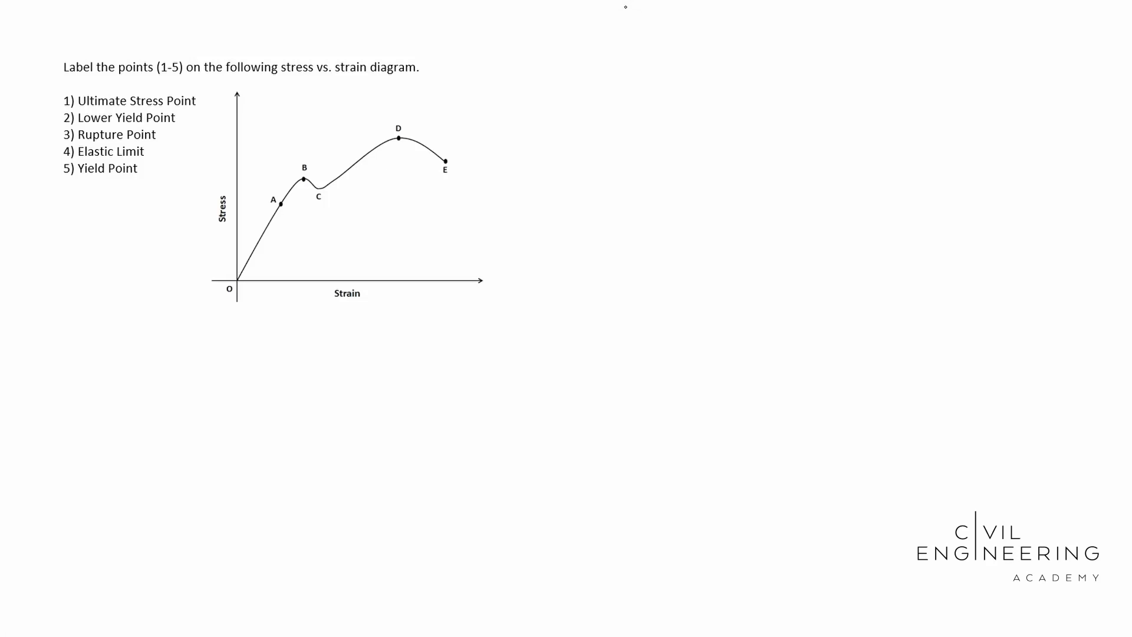
mouse_move(627, 12)
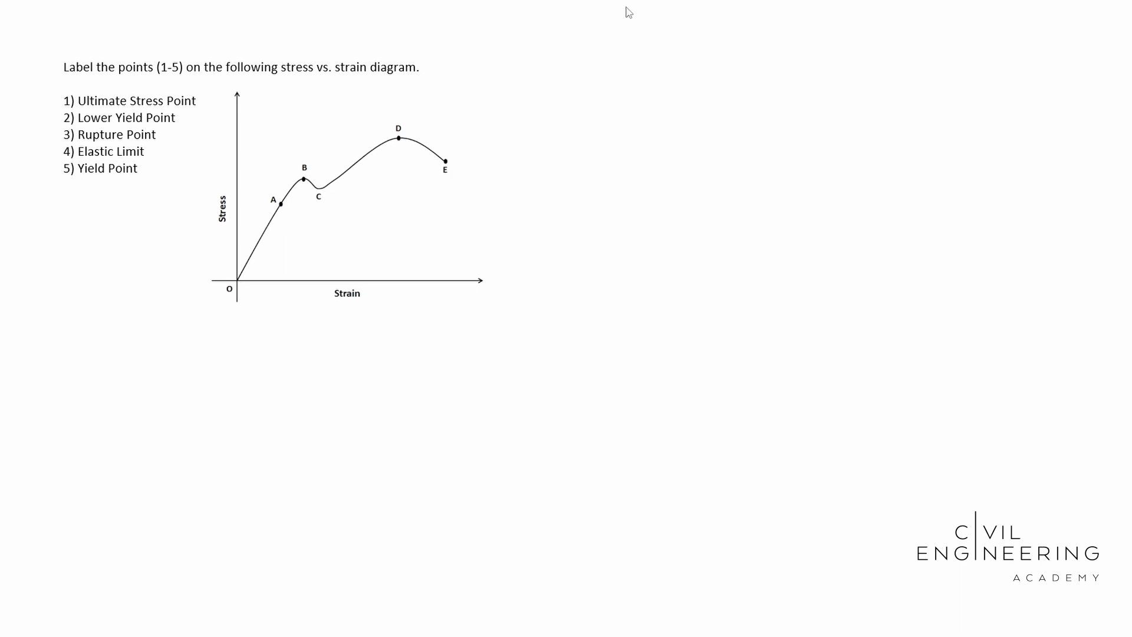
Draw a short red horizontal answer blank just left of point A on the curve
drag(240, 204, 269, 204)
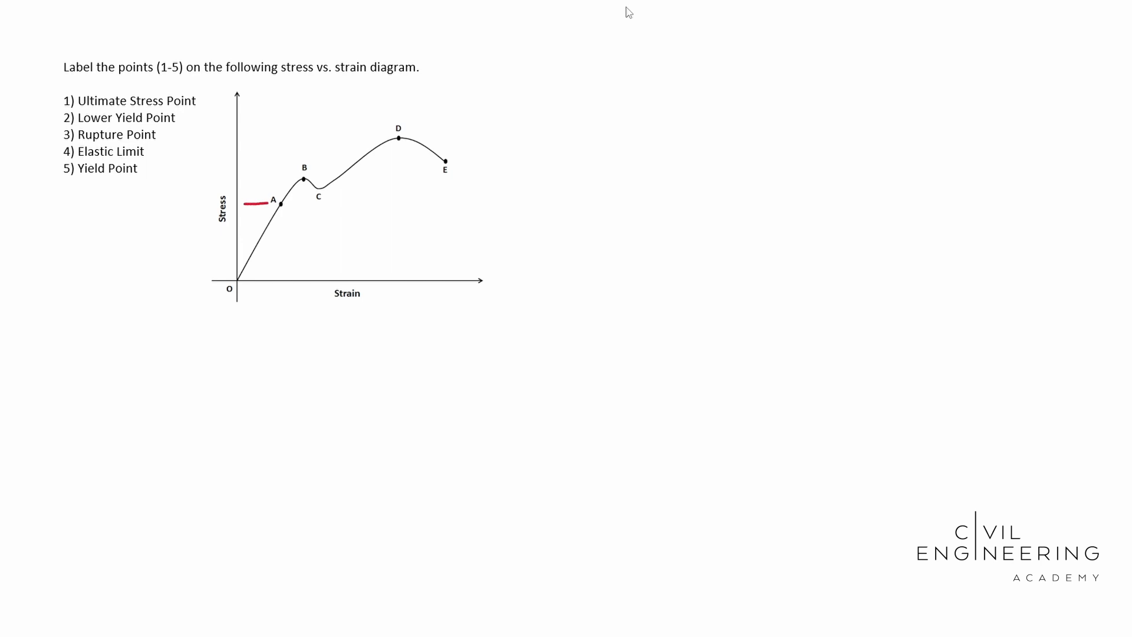
Draw red answer blanks beside points B, C, D and E, then undo the stray dot below A
drag(324, 200, 359, 199)
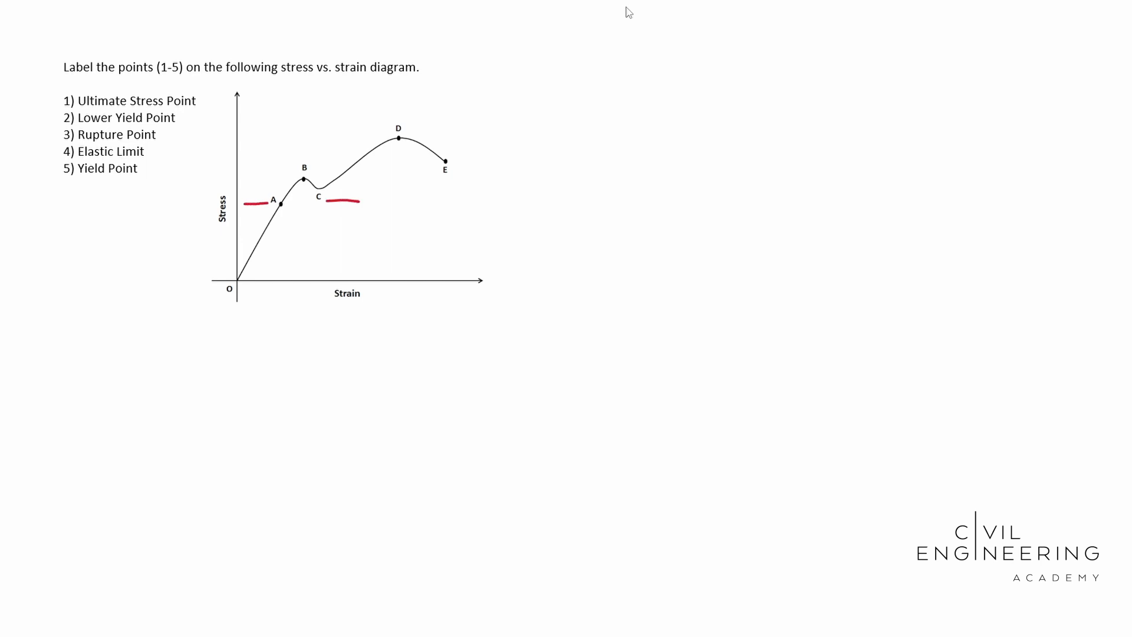
drag(268, 167, 296, 167)
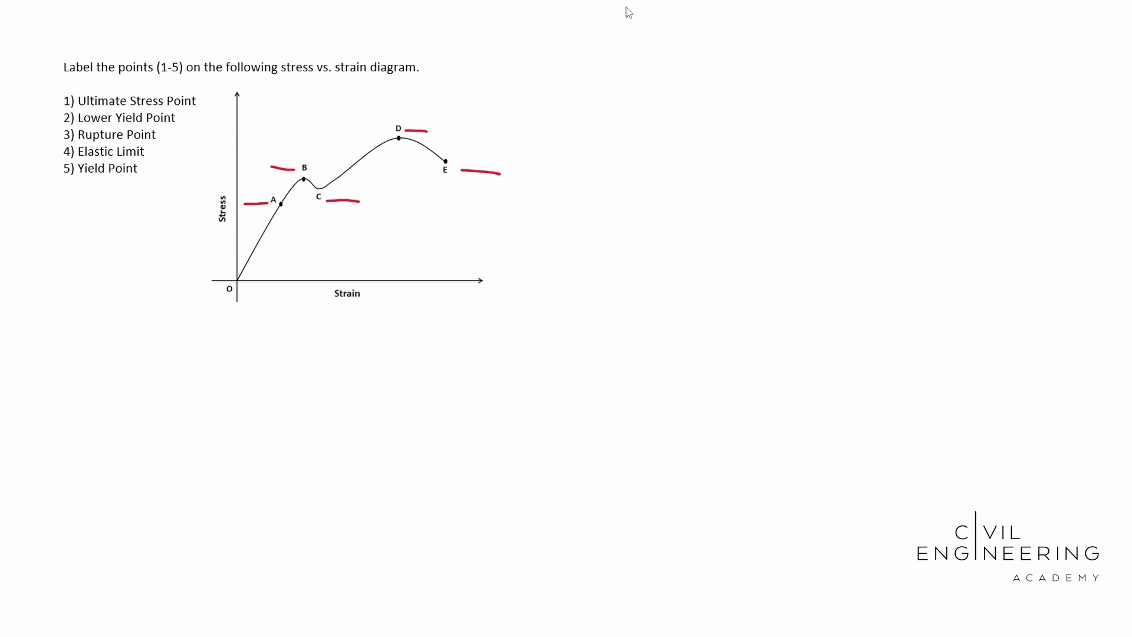
click(269, 219)
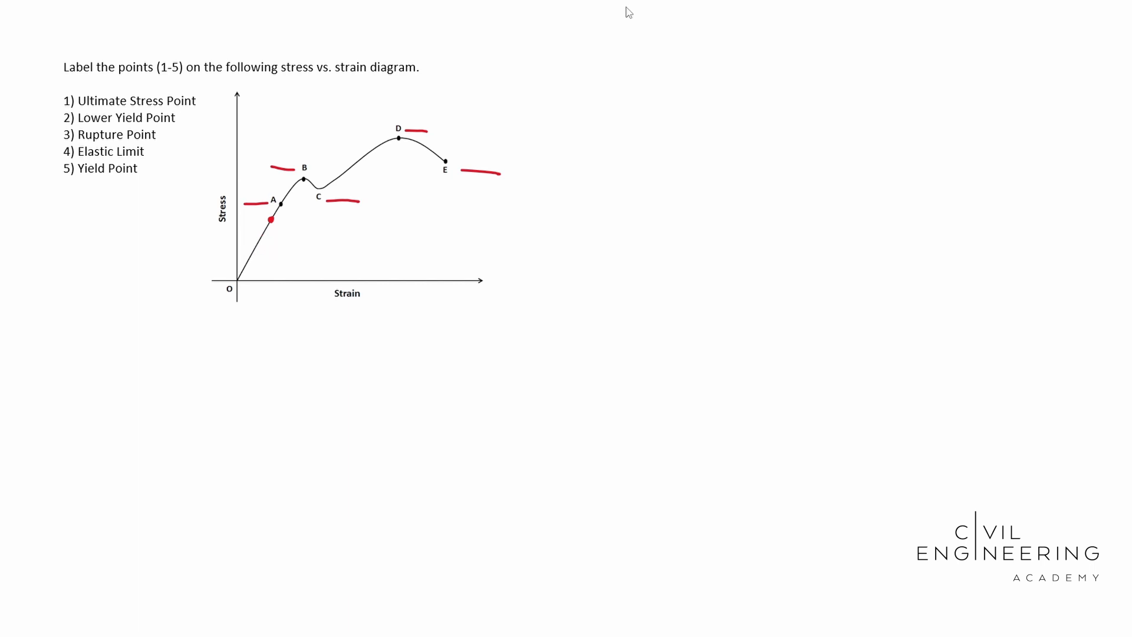
click(271, 219)
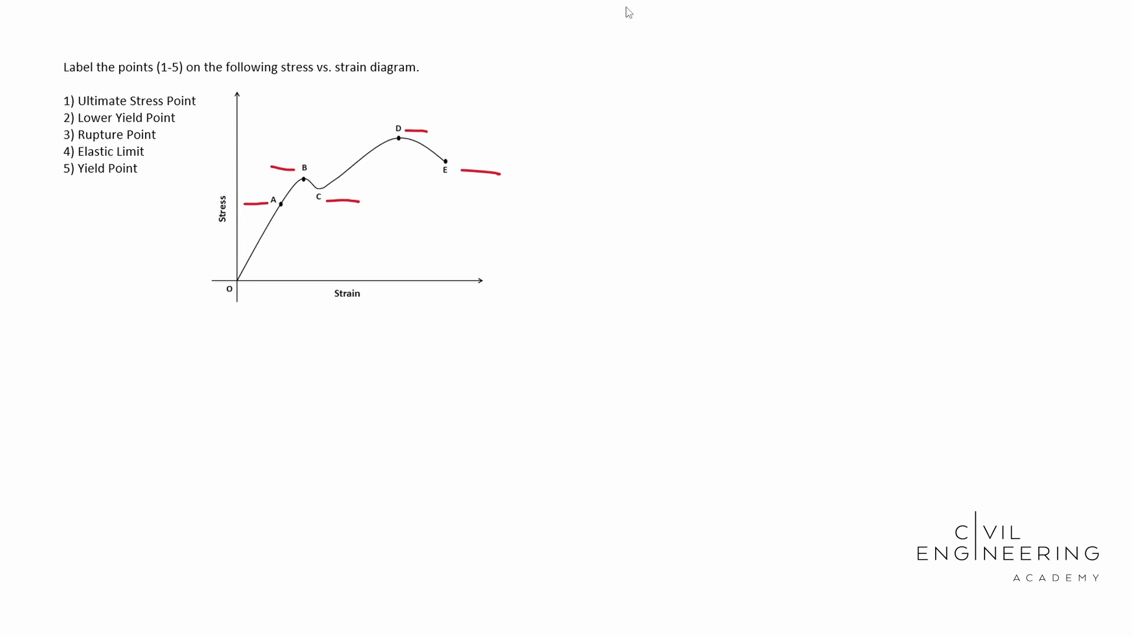